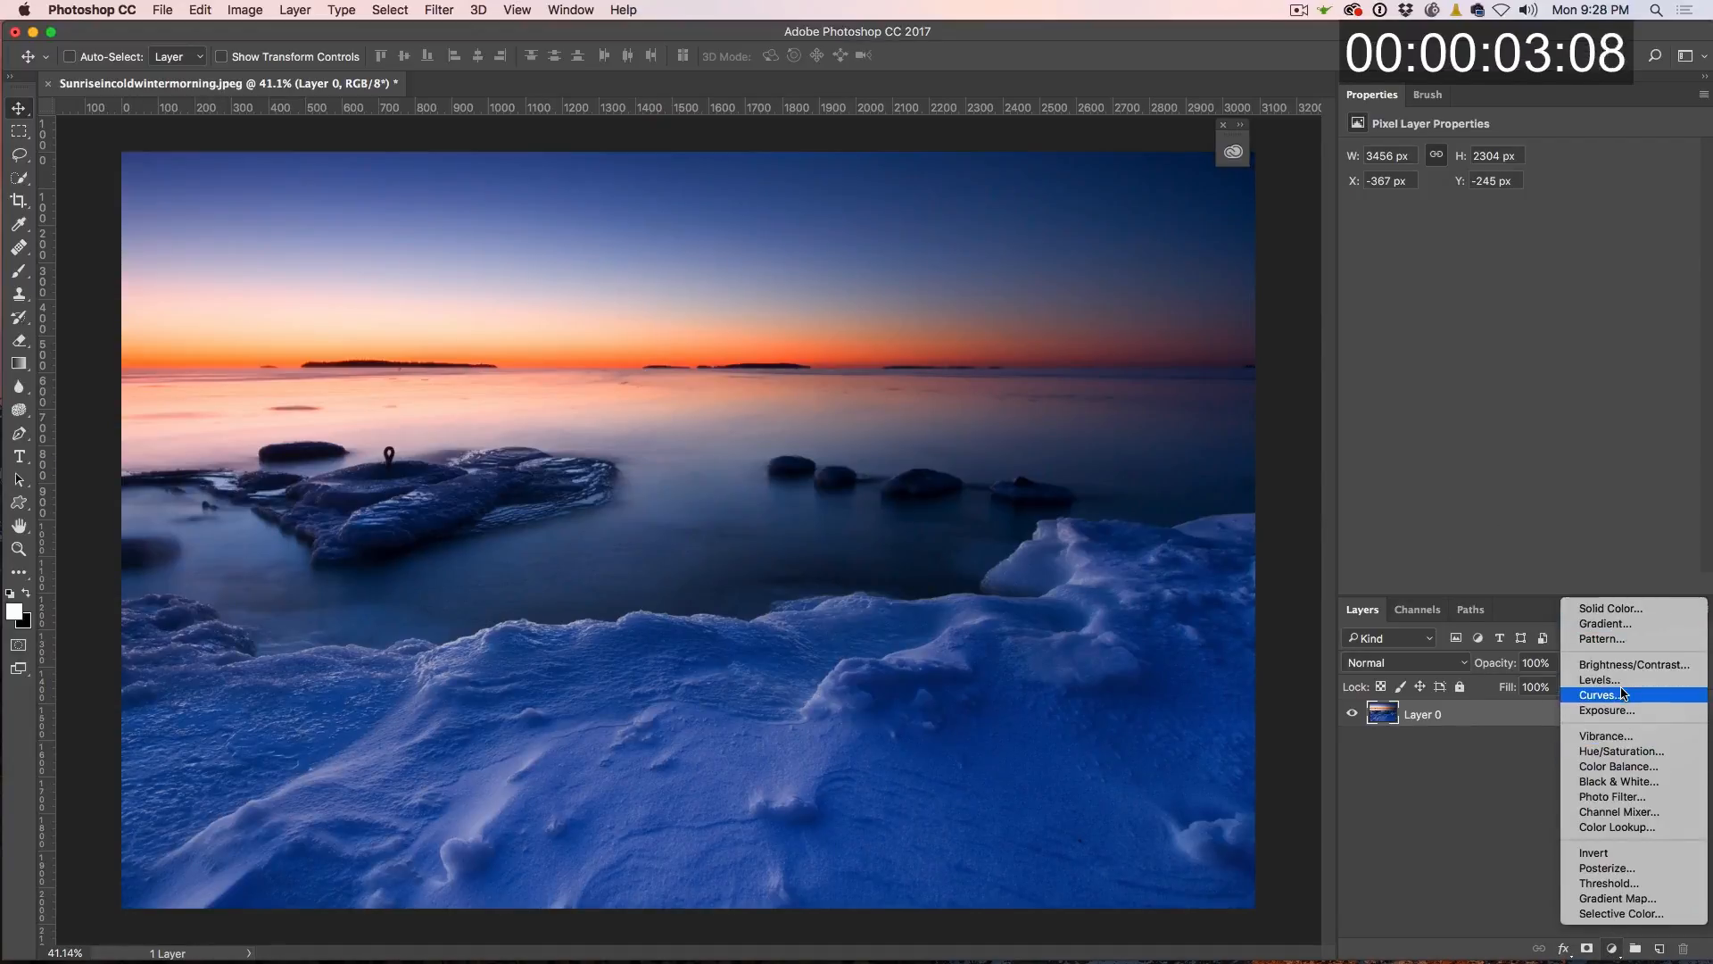
Add Curves 1, invert its mask, and paint the brightening back onto the central and foreground snow
left_click(1598, 694)
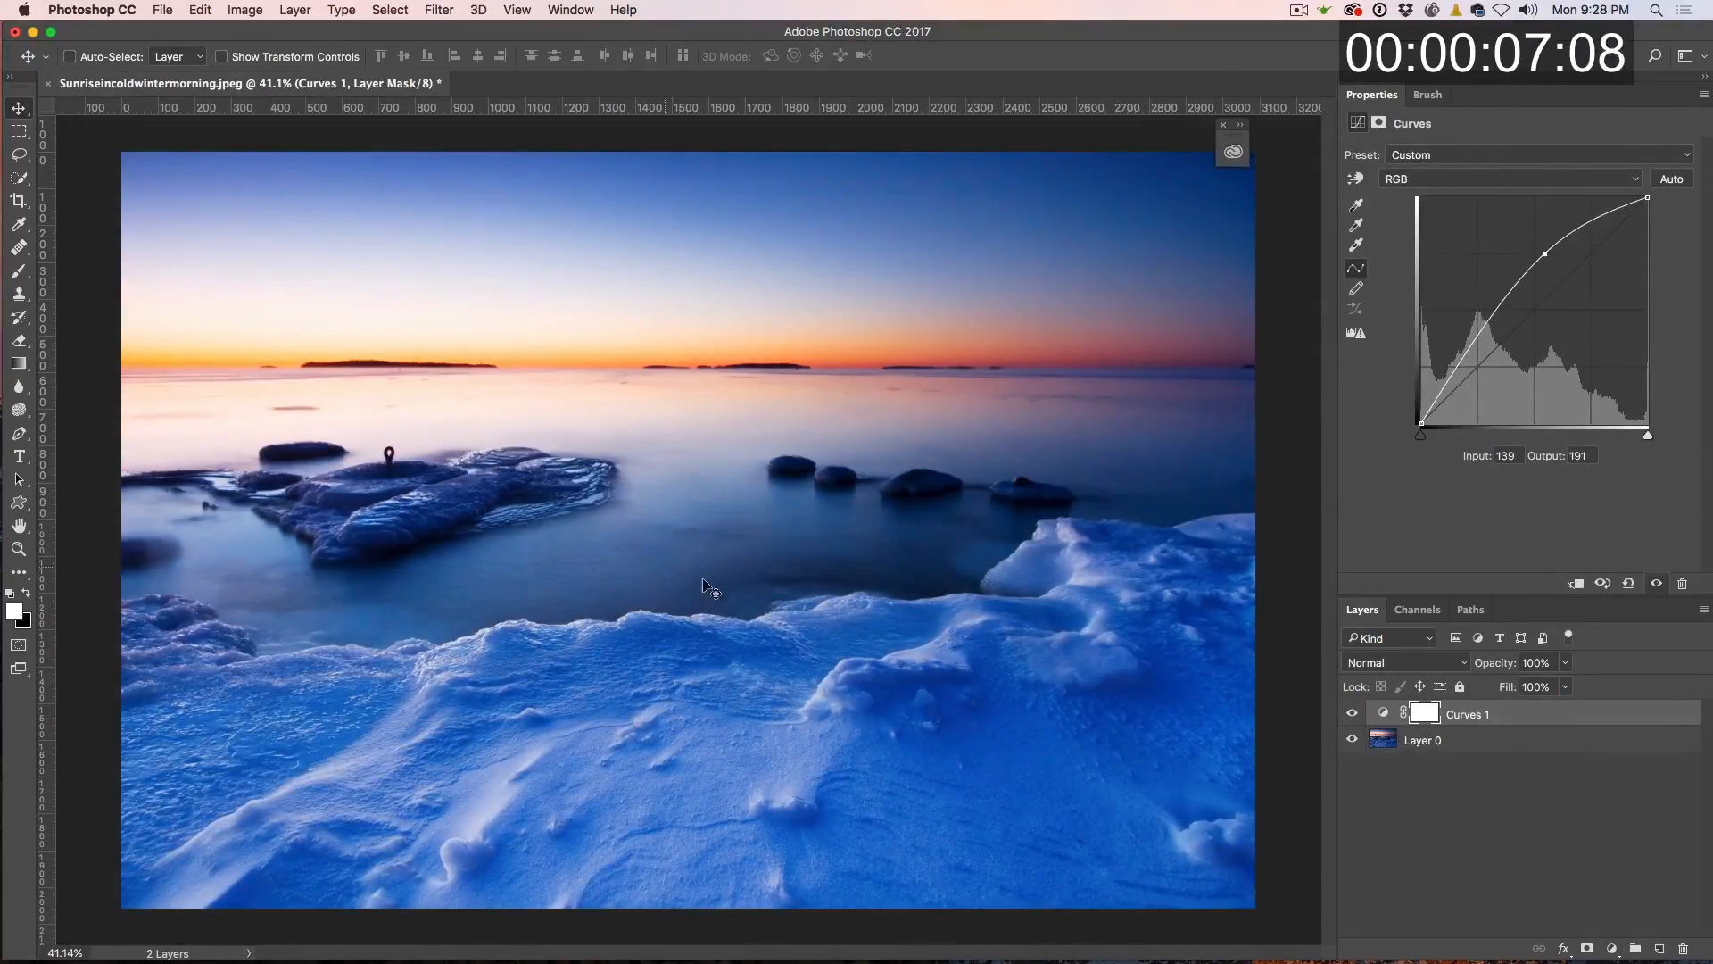
left_click(1424, 714)
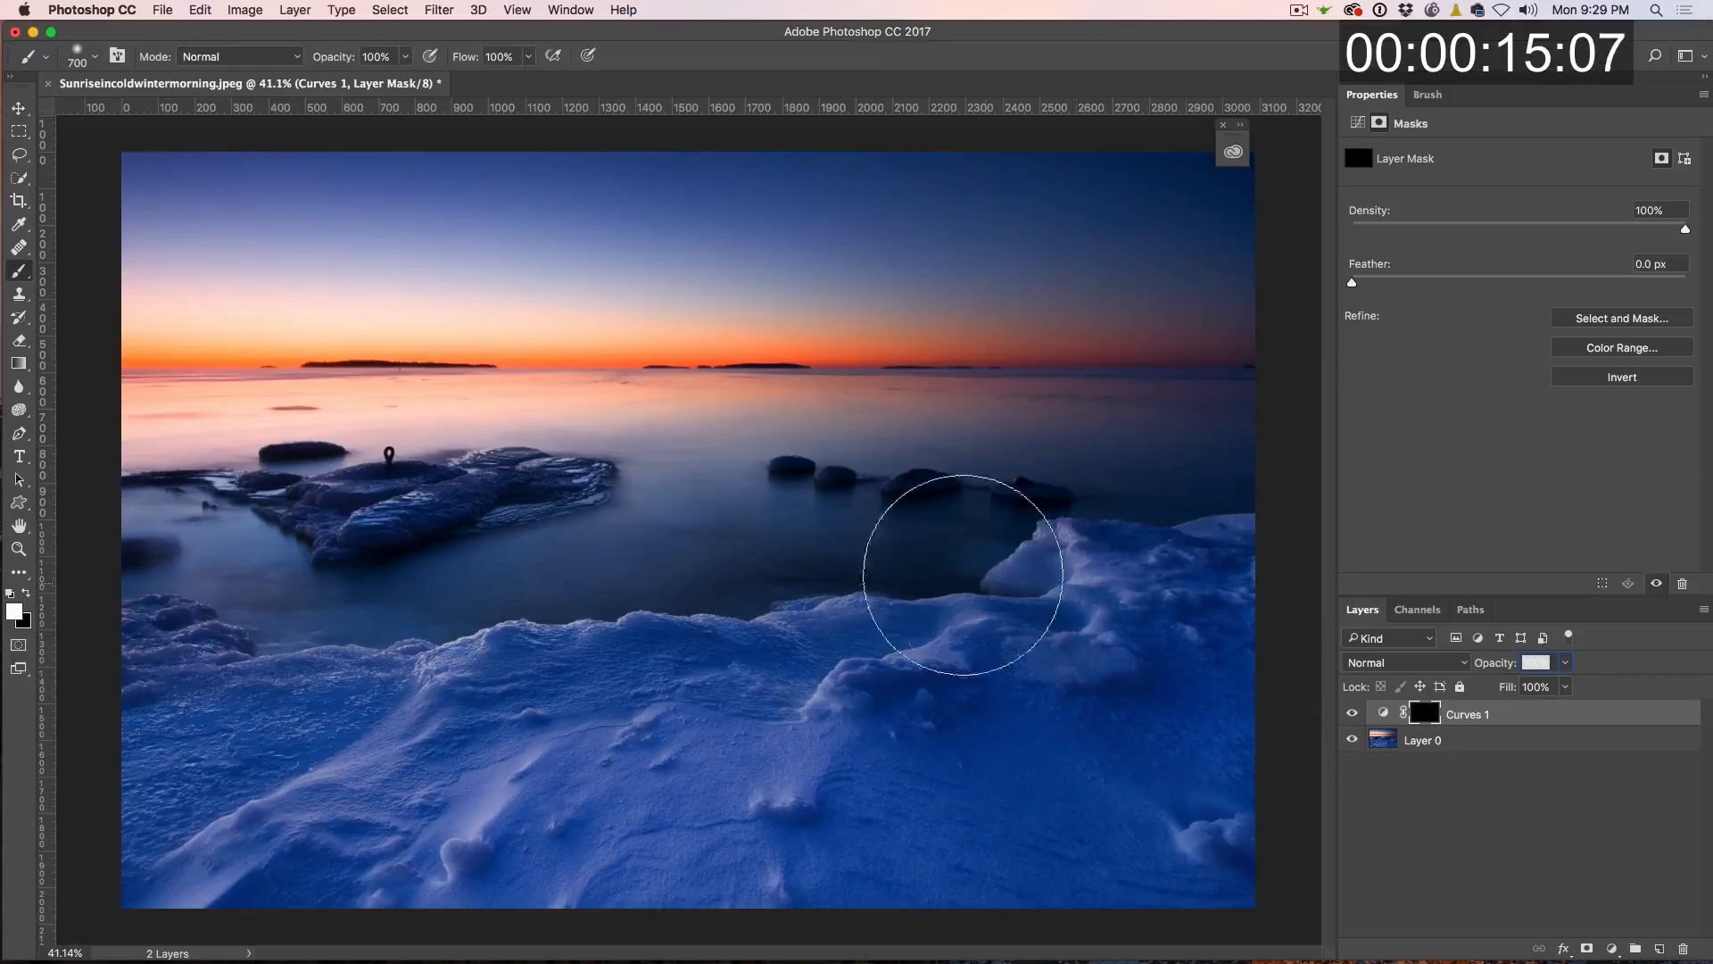
mouse_move(666, 557)
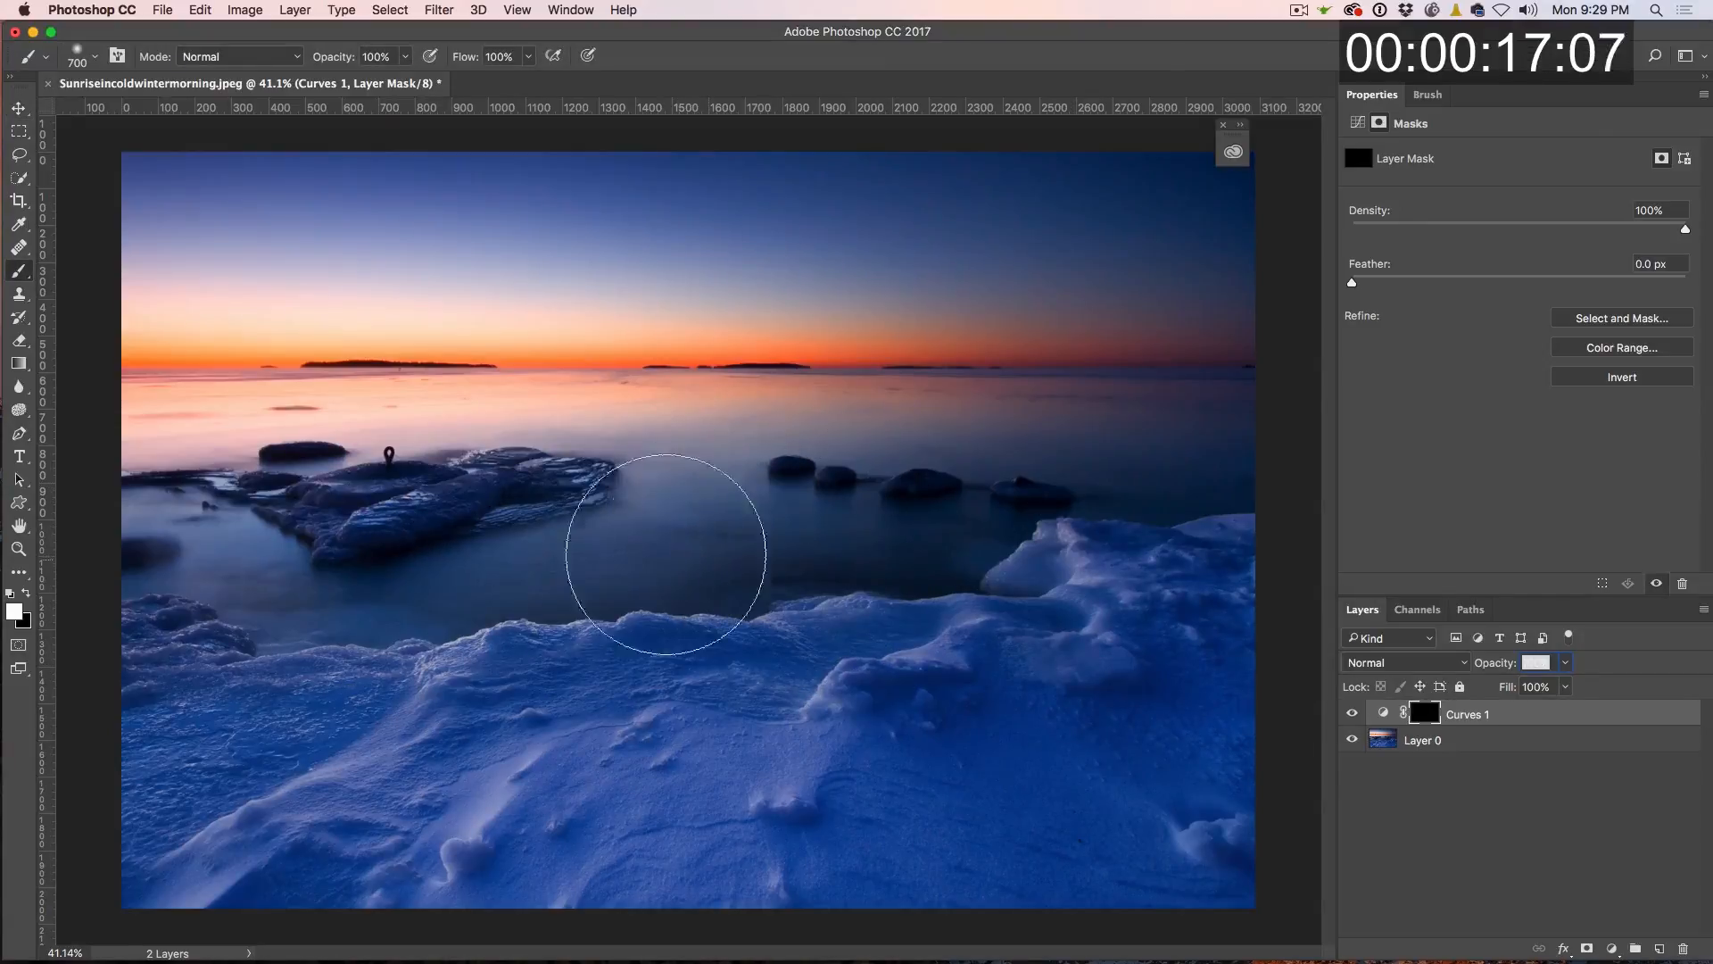
left_click_drag(665, 551, 871, 578)
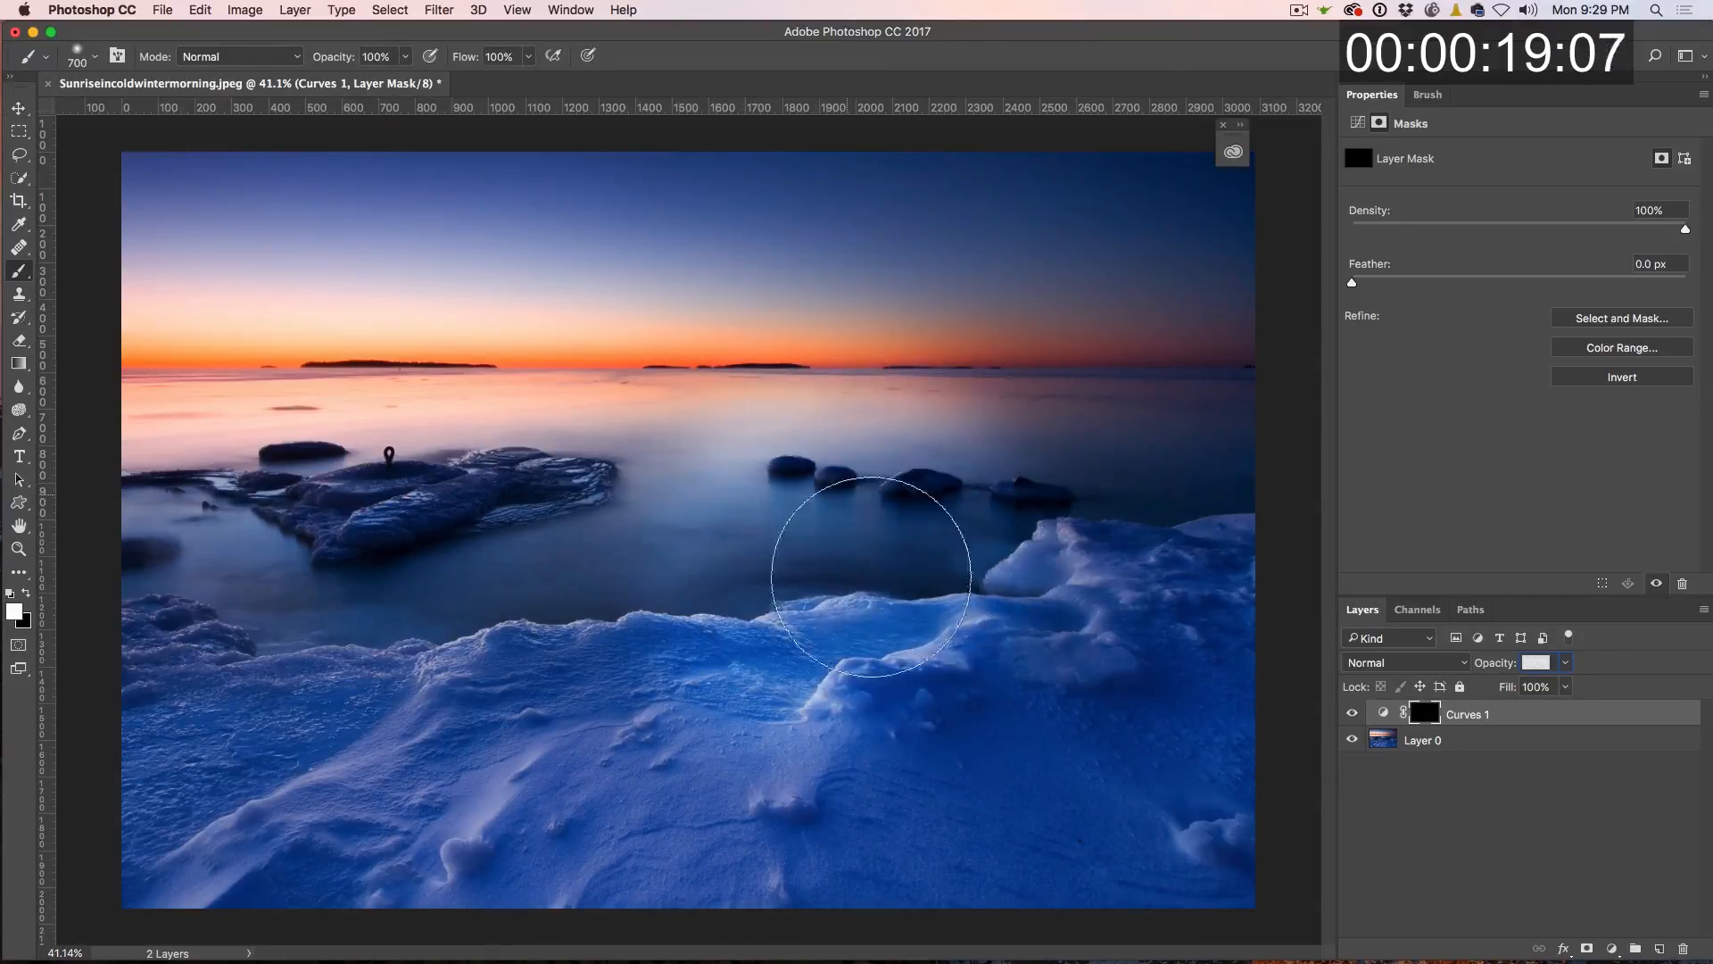
left_click_drag(871, 577, 1056, 654)
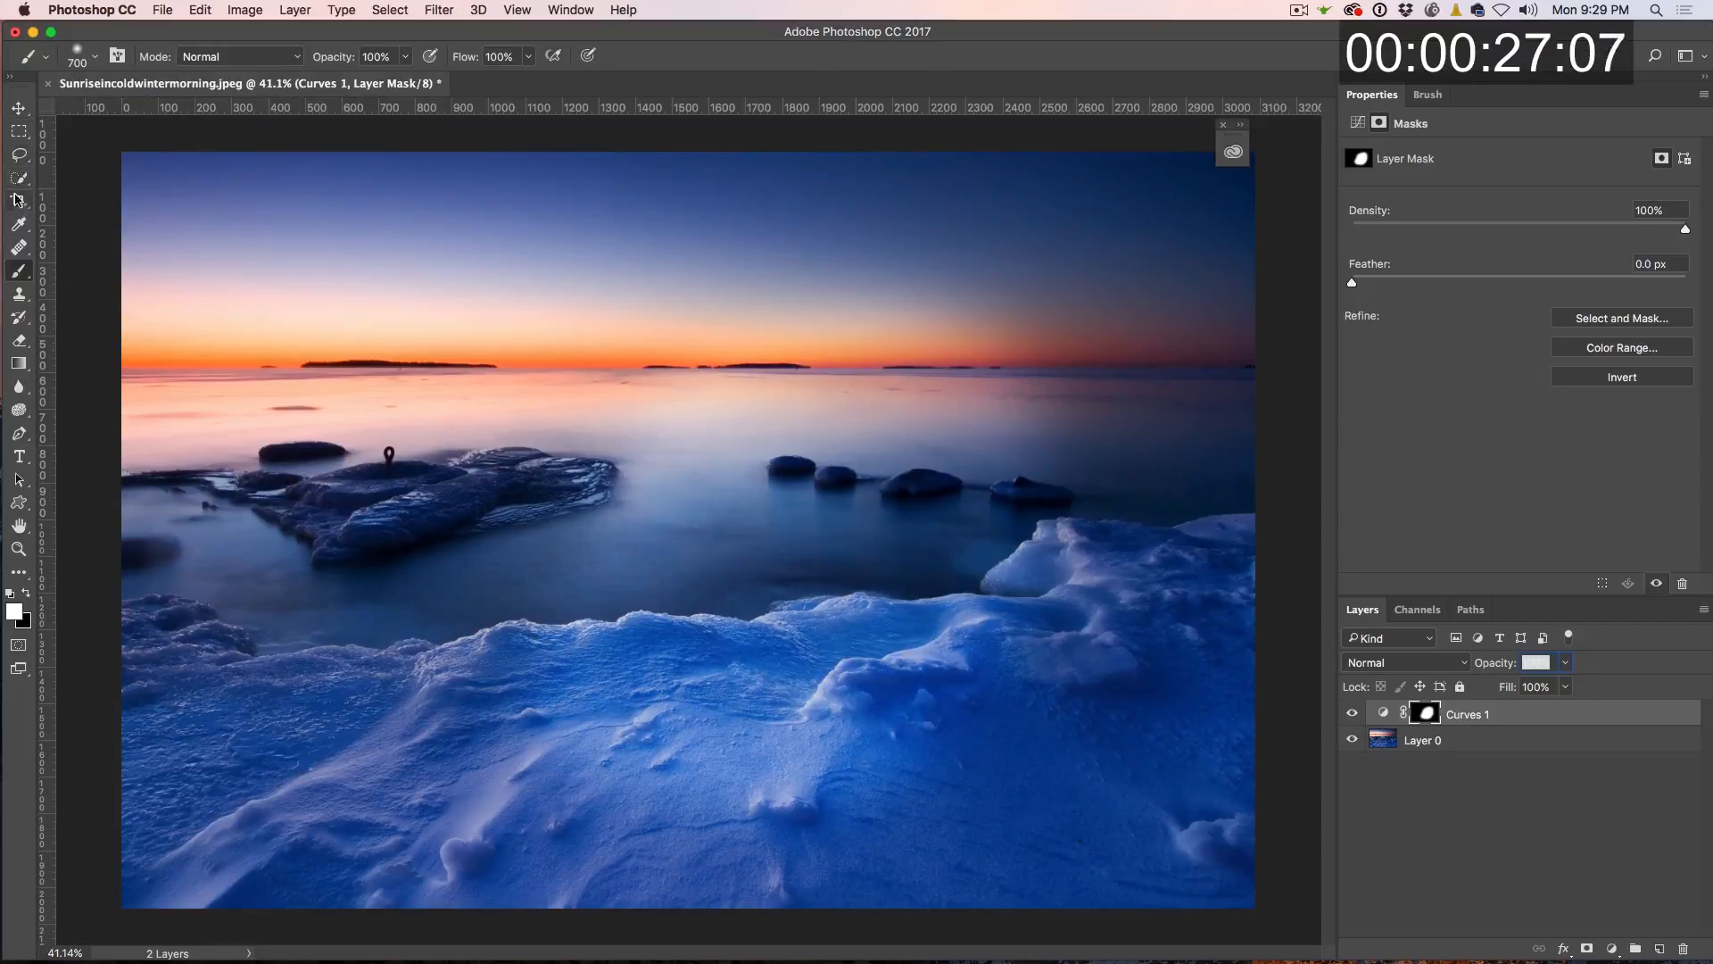
Revert the photo to its original single unadjusted layer
left_click(18, 198)
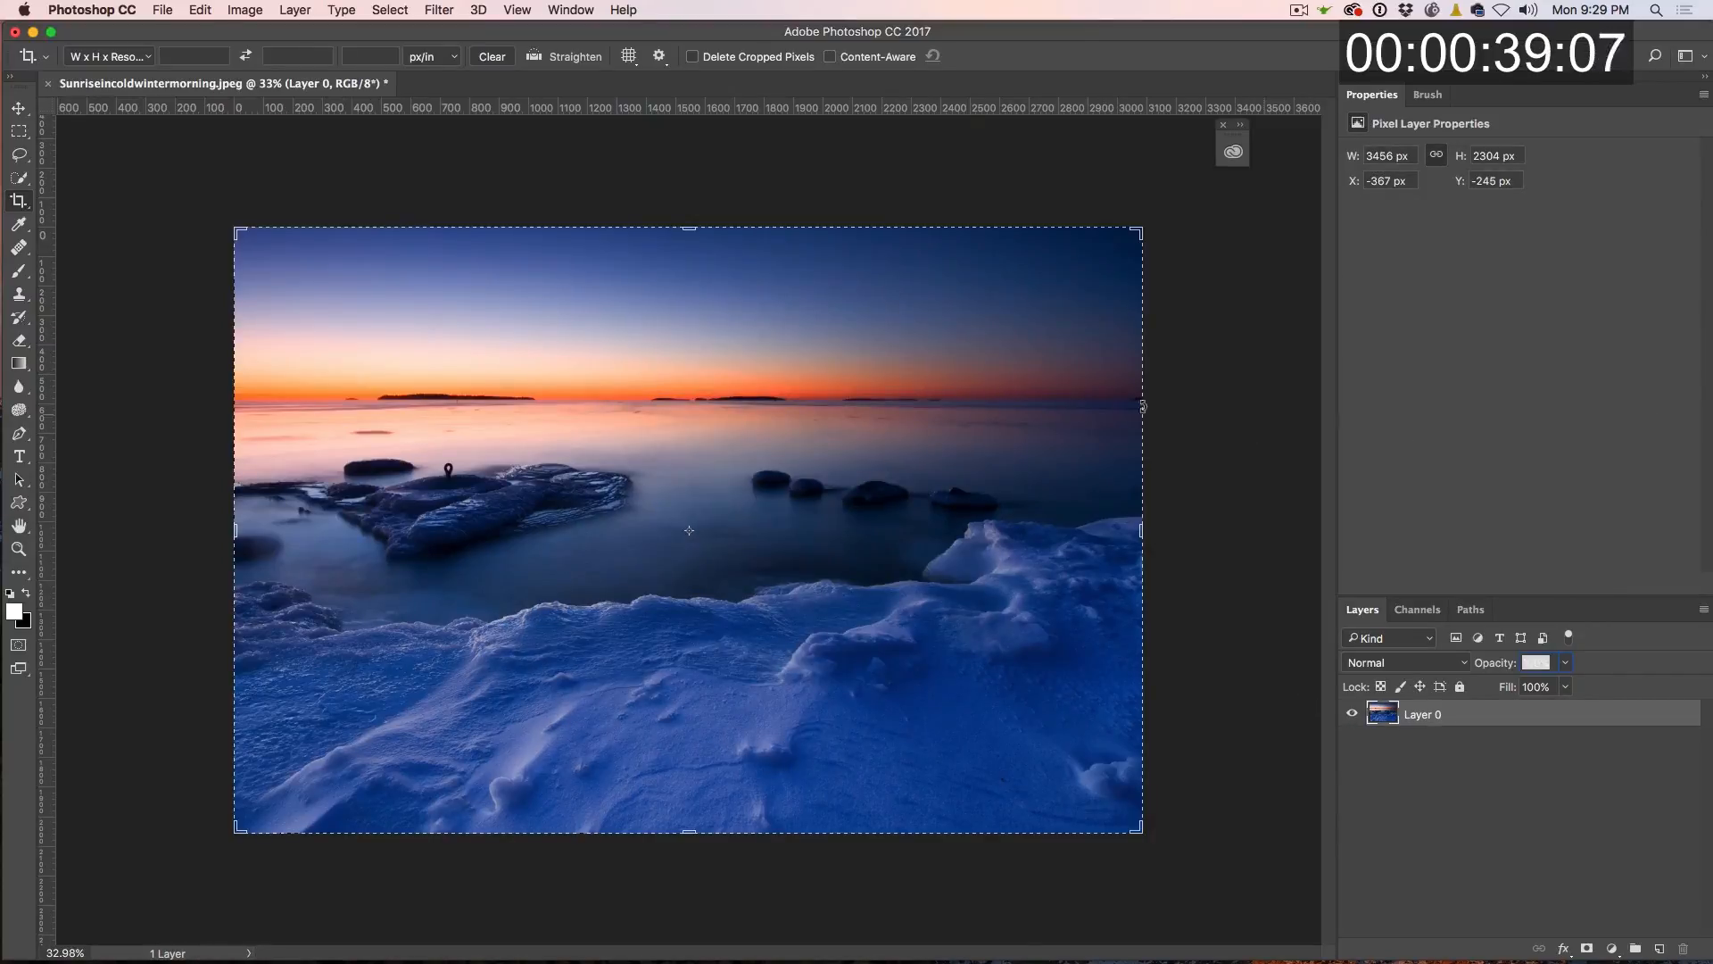
mouse_move(1249, 484)
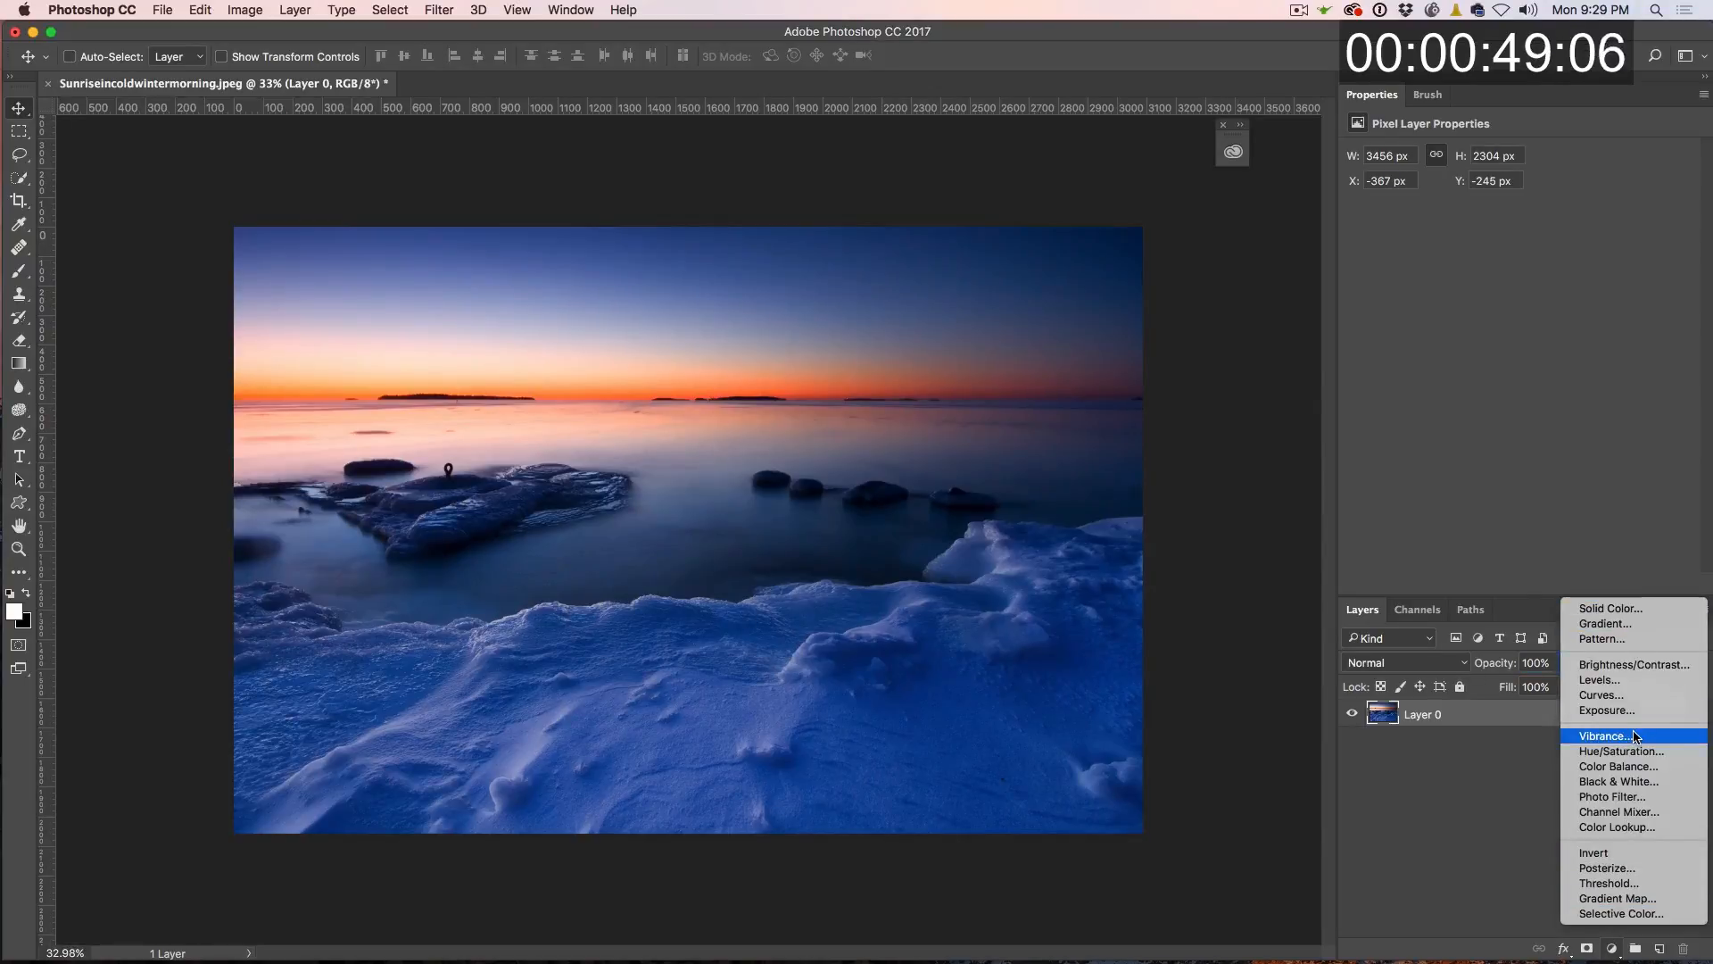
mouse_move(1613, 796)
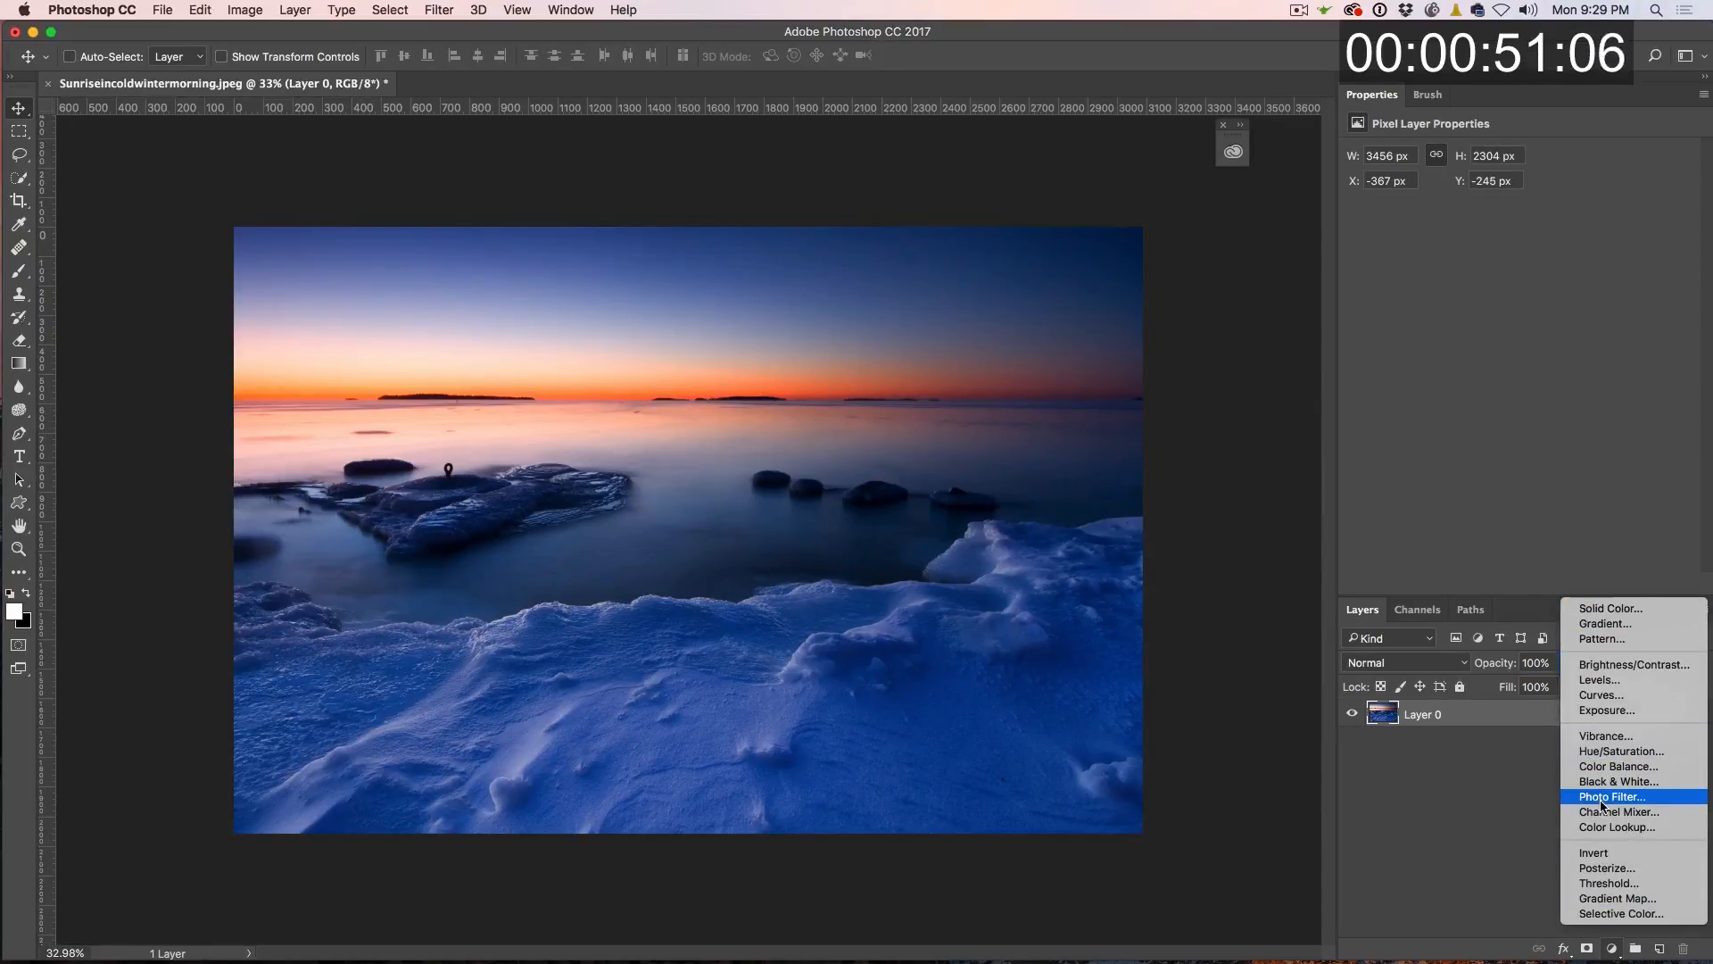
mouse_move(1620, 781)
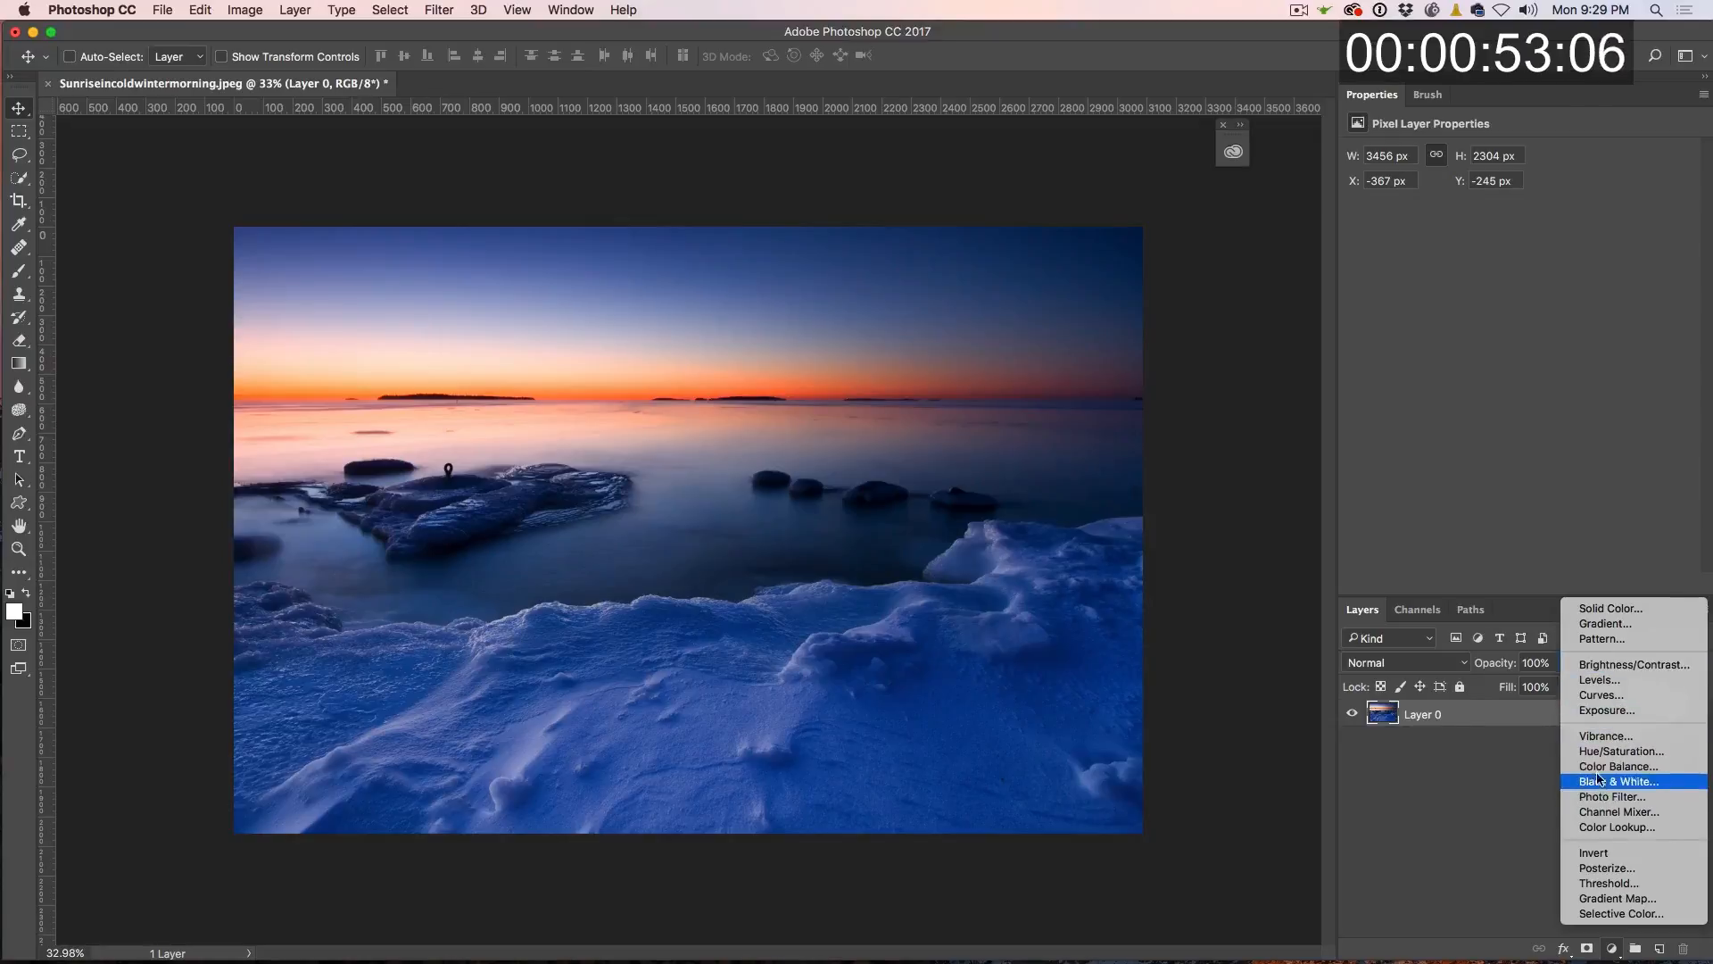
Add a new Curves 1 layer and raise its curve to brighten the whole image
left_click(1601, 694)
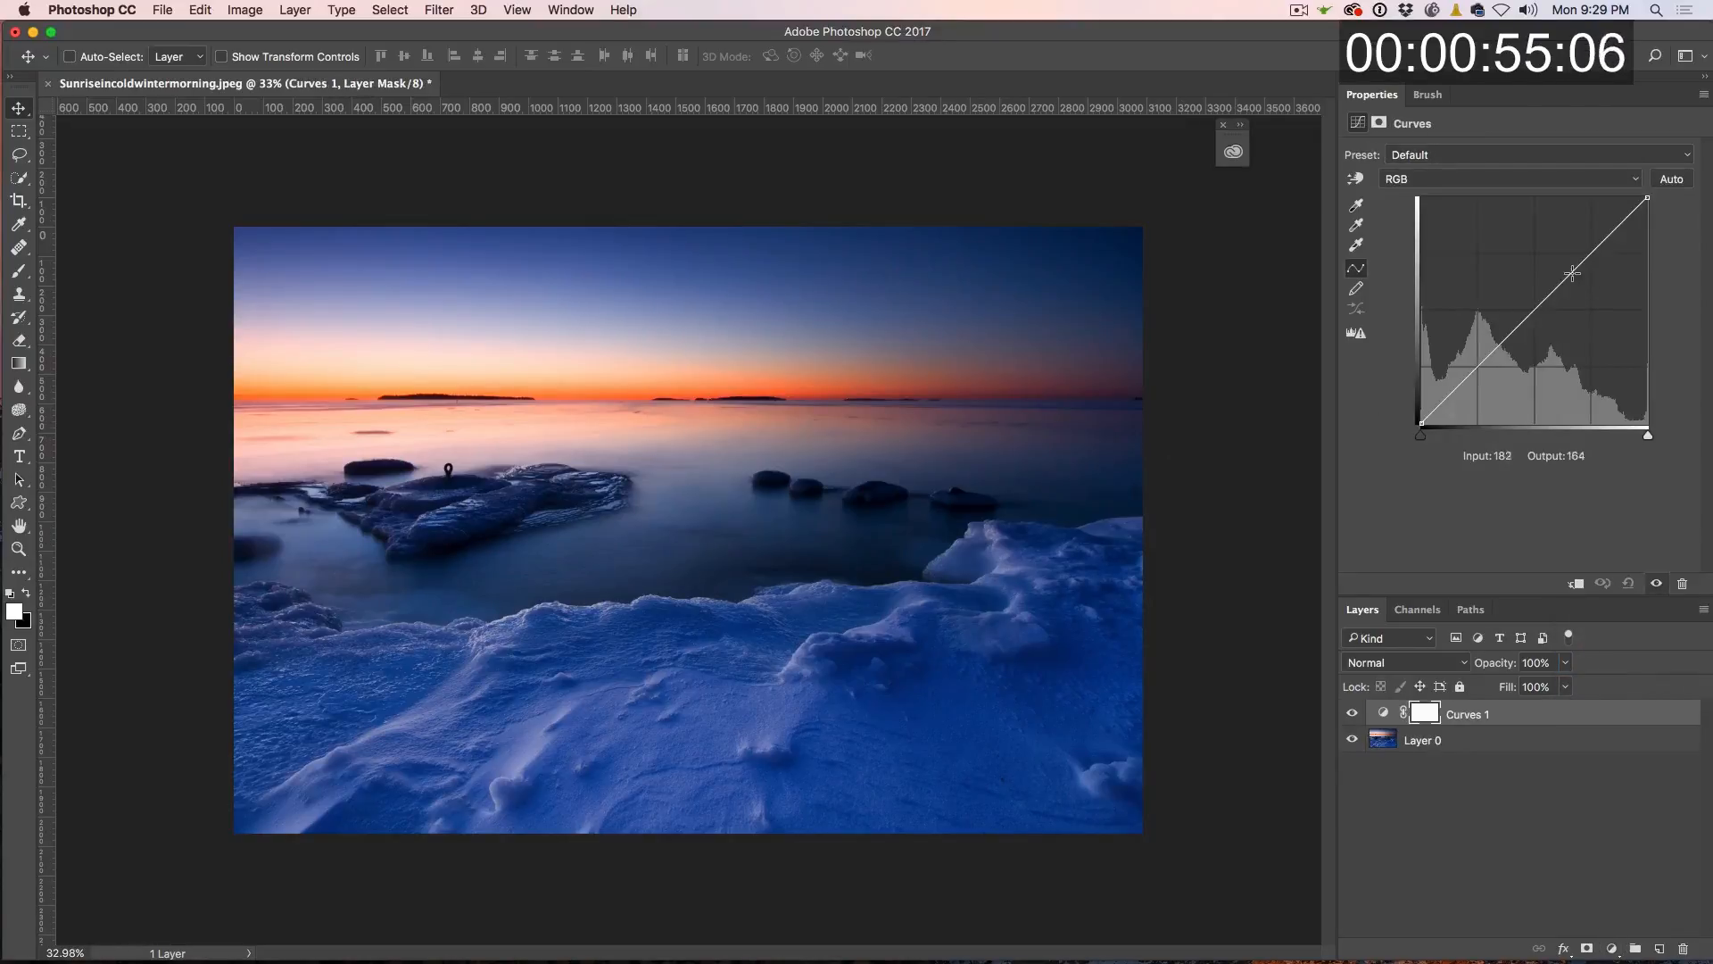
left_click_drag(1574, 273, 1530, 252)
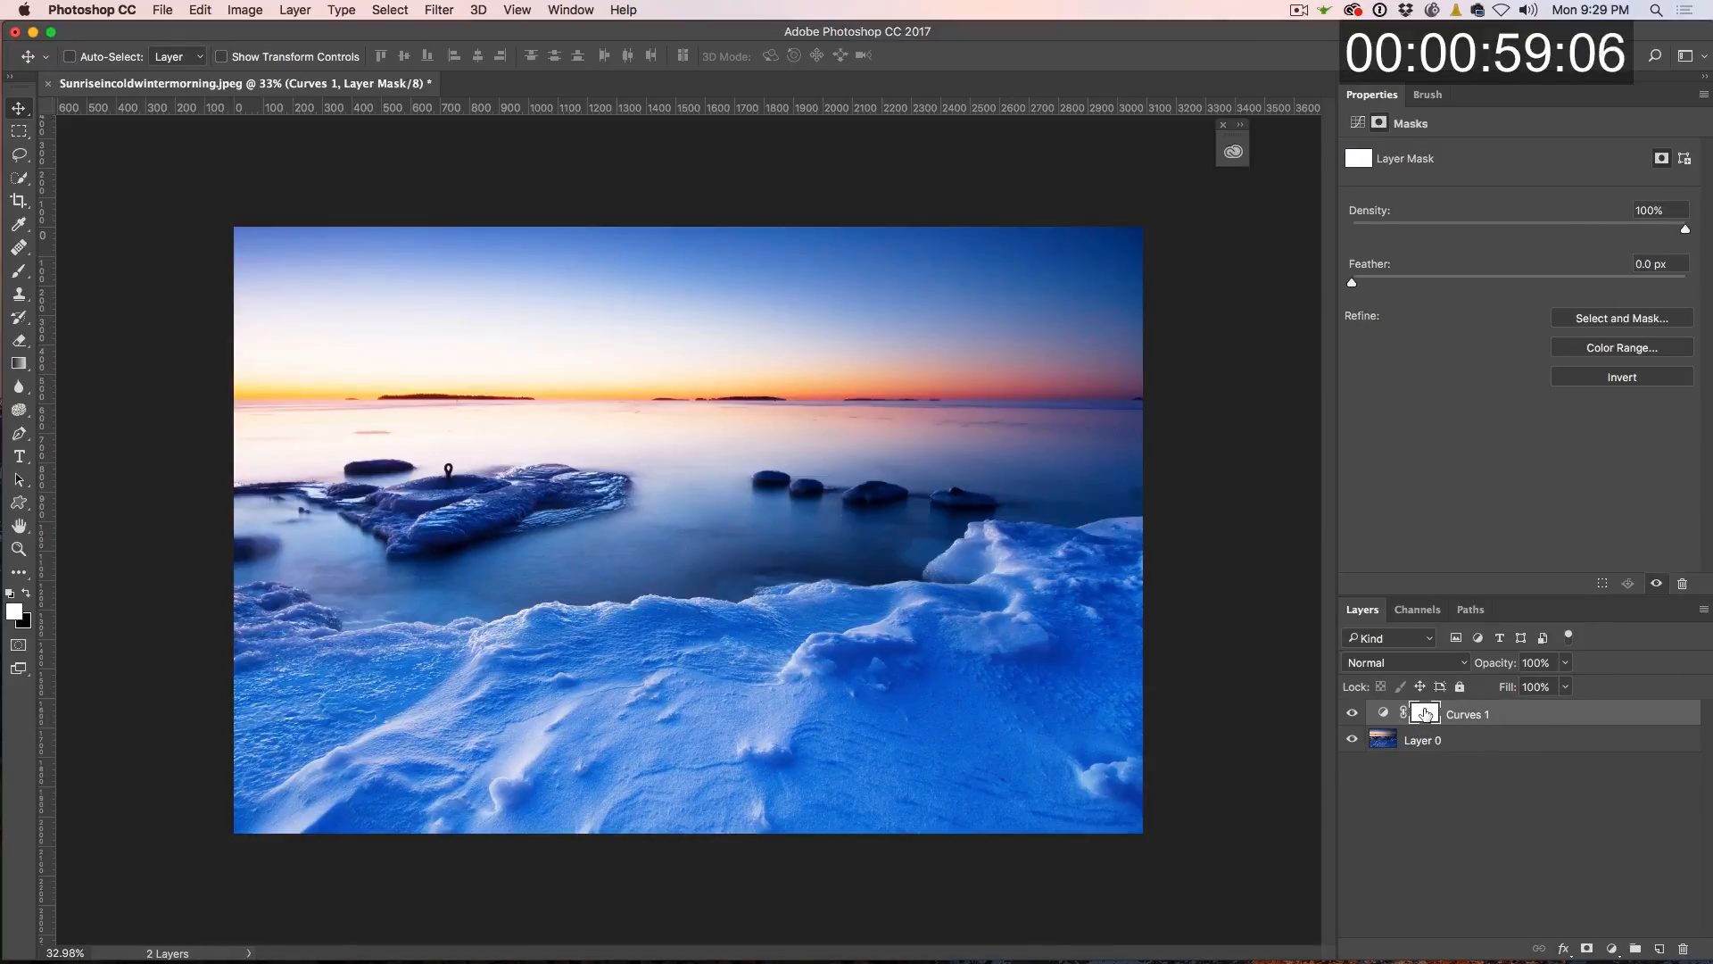
mouse_move(1424, 712)
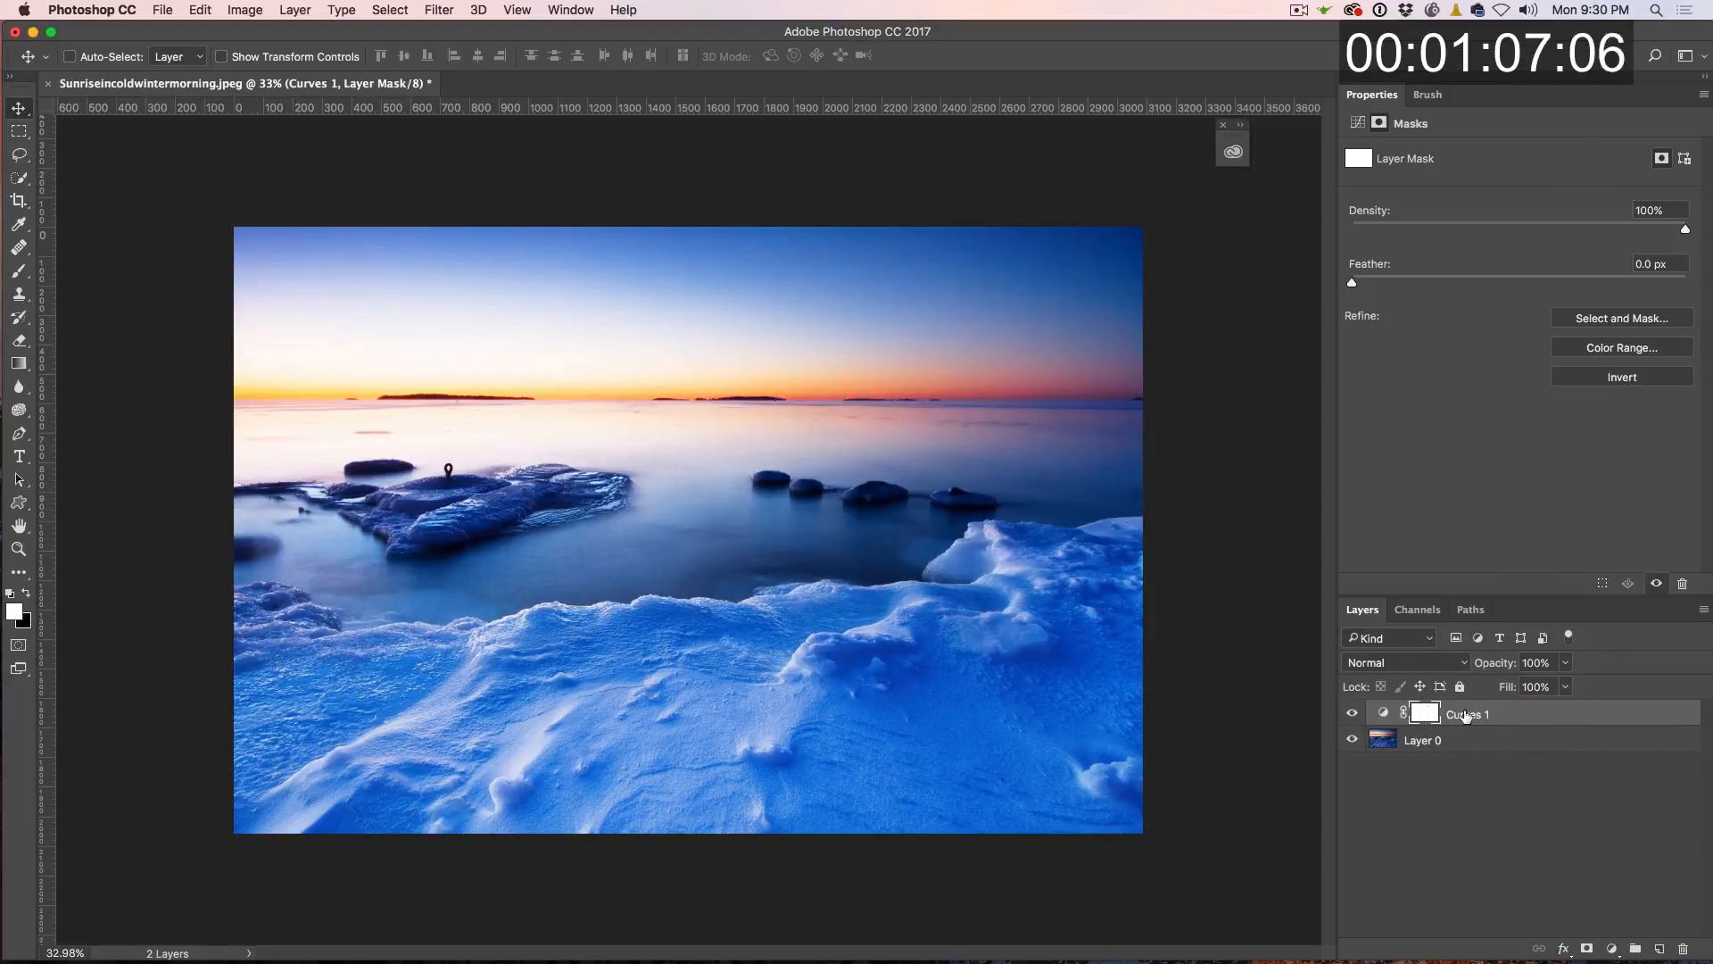
Invert the Curves mask and paint the brightening back over the snow and water
left_click(1422, 714)
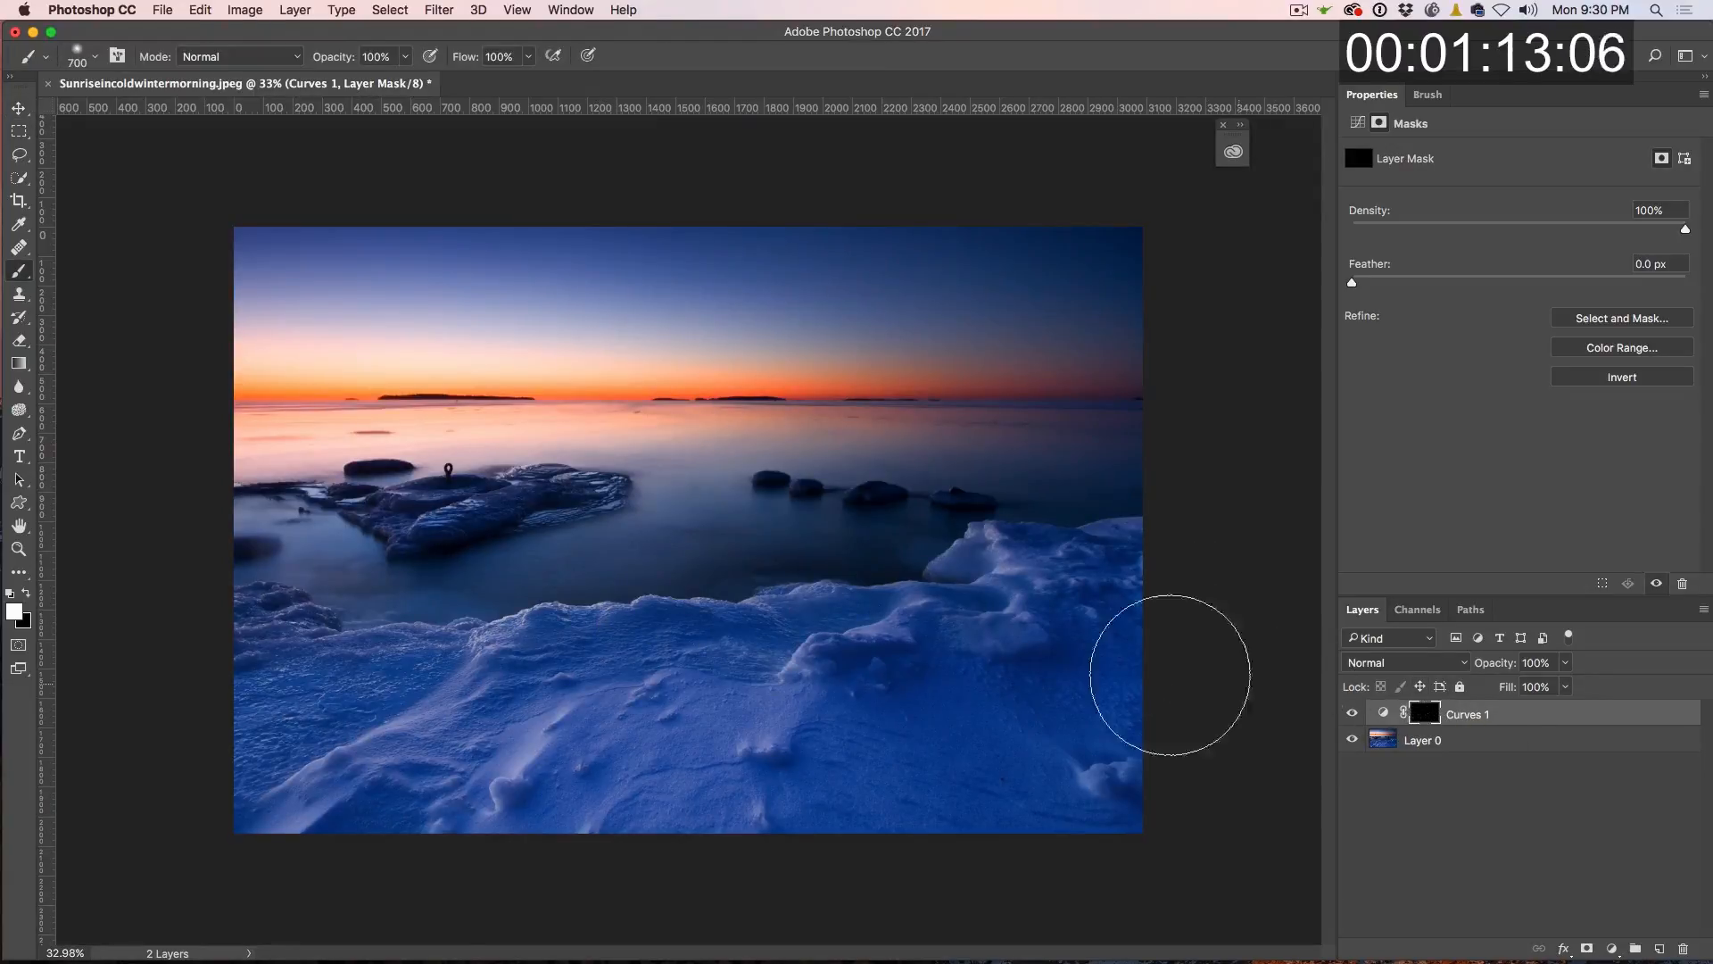
left_click_drag(1171, 675, 678, 508)
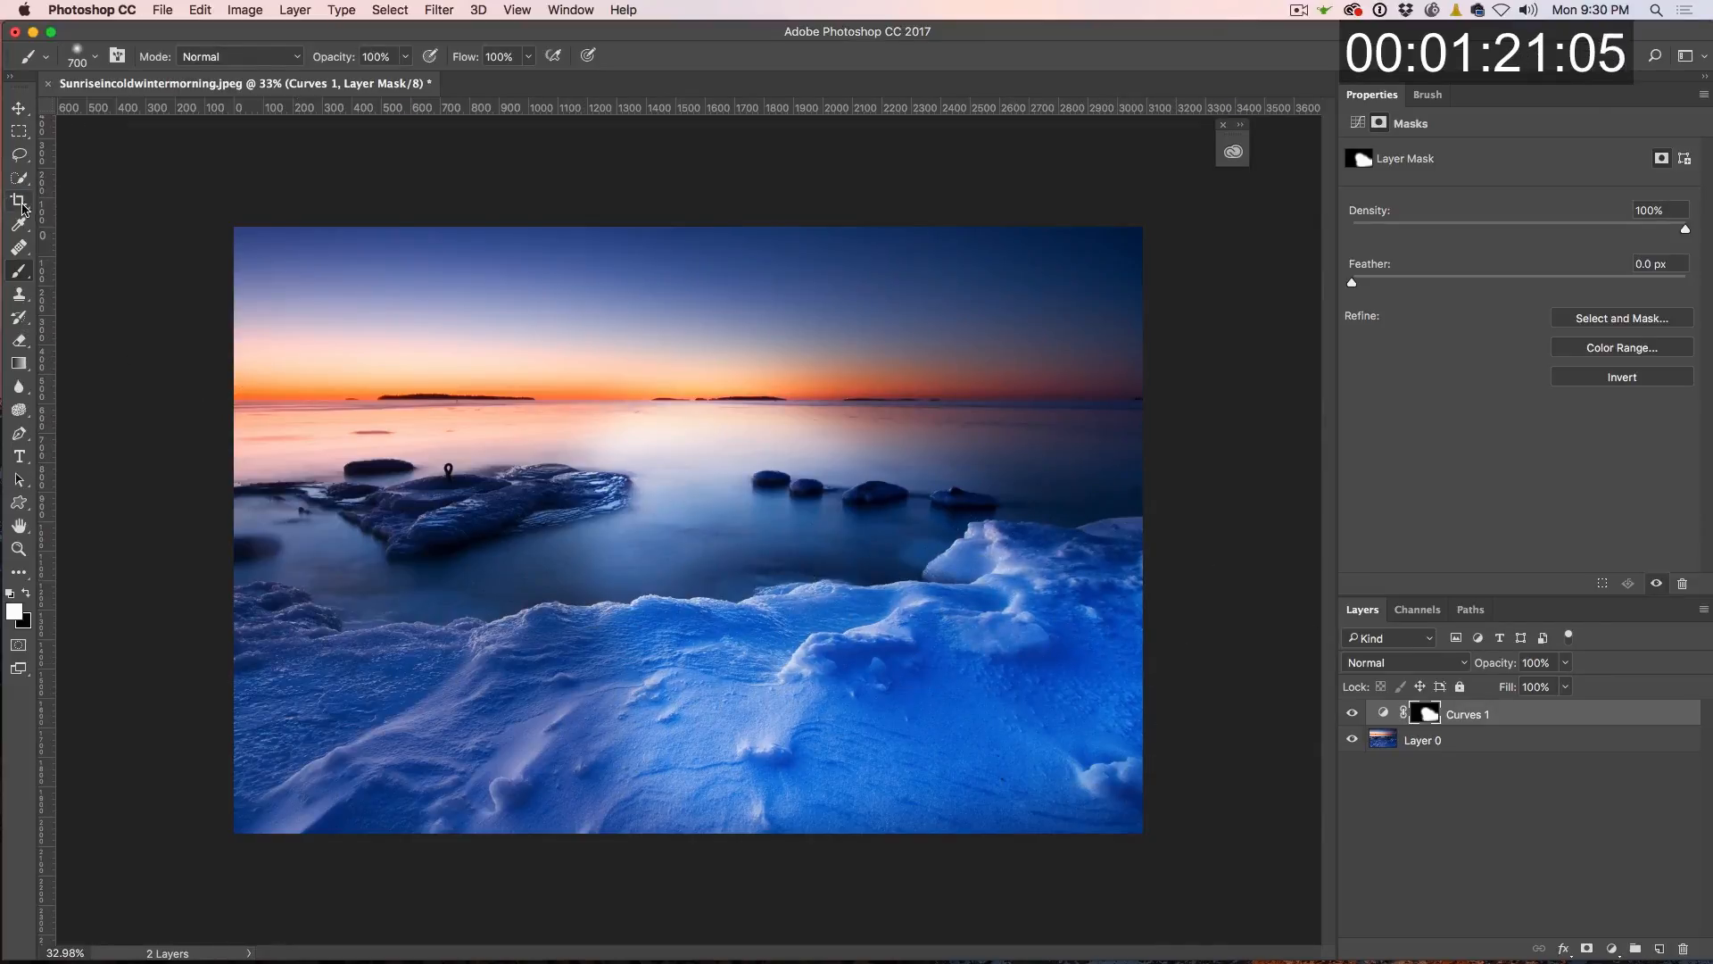
Extend the crop frame outward to the photo's edges with the Crop tool
left_click(18, 198)
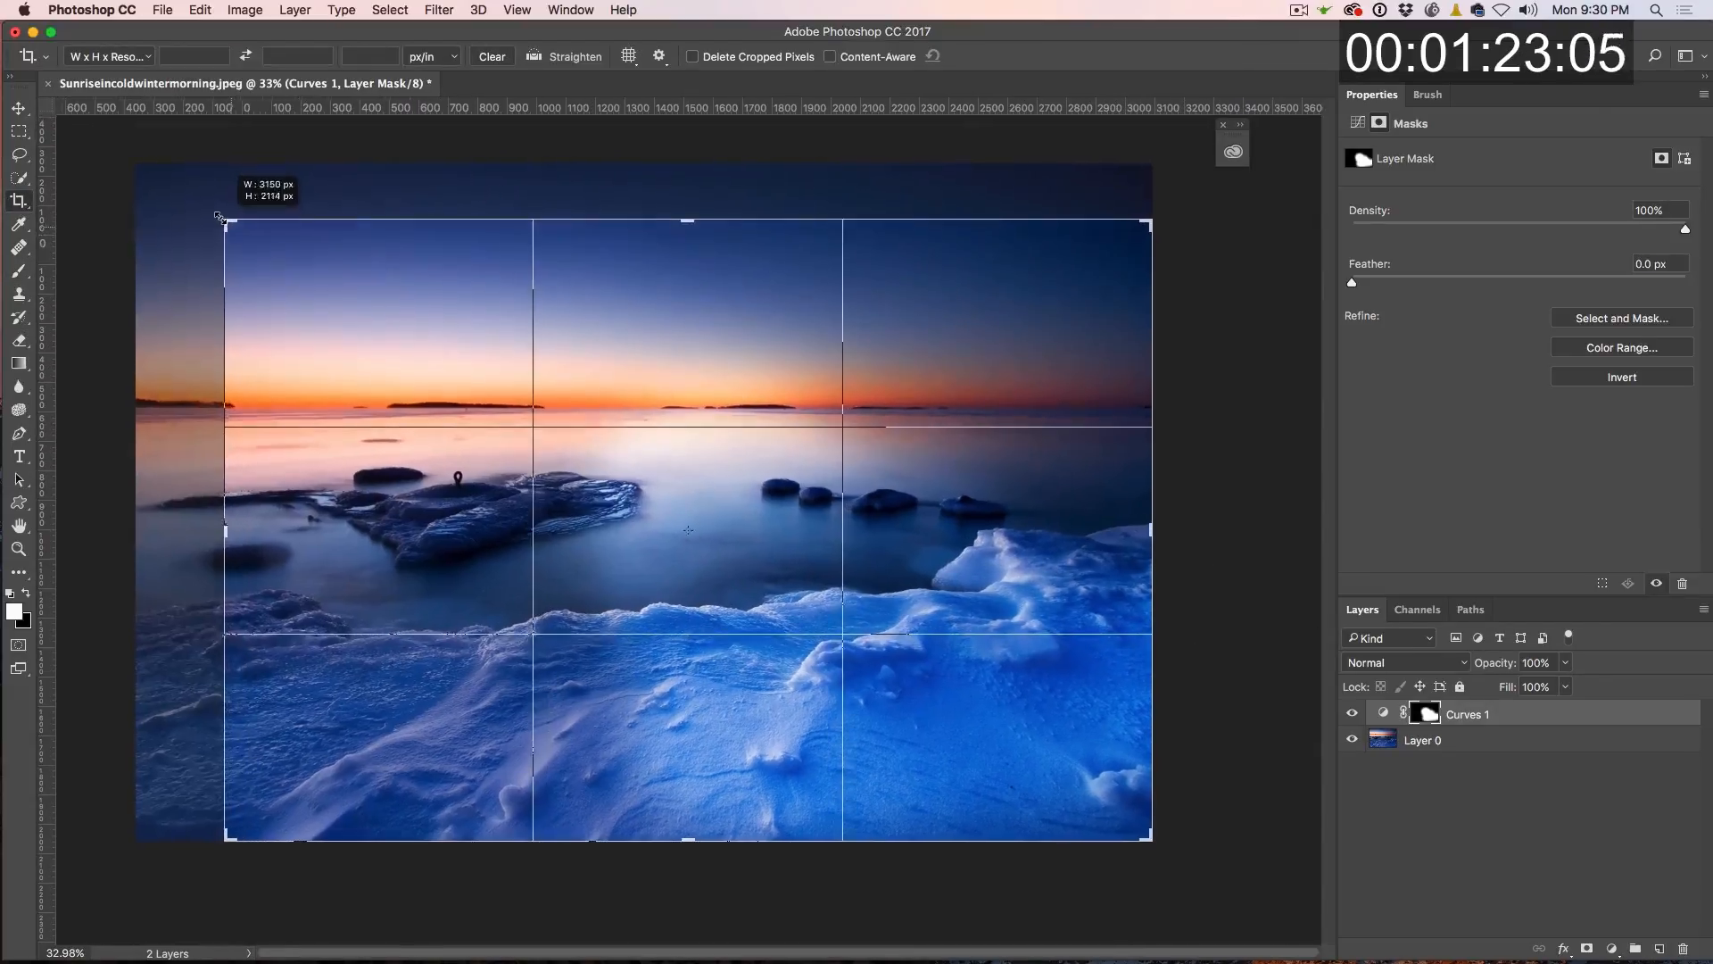
left_click_drag(225, 216, 180, 197)
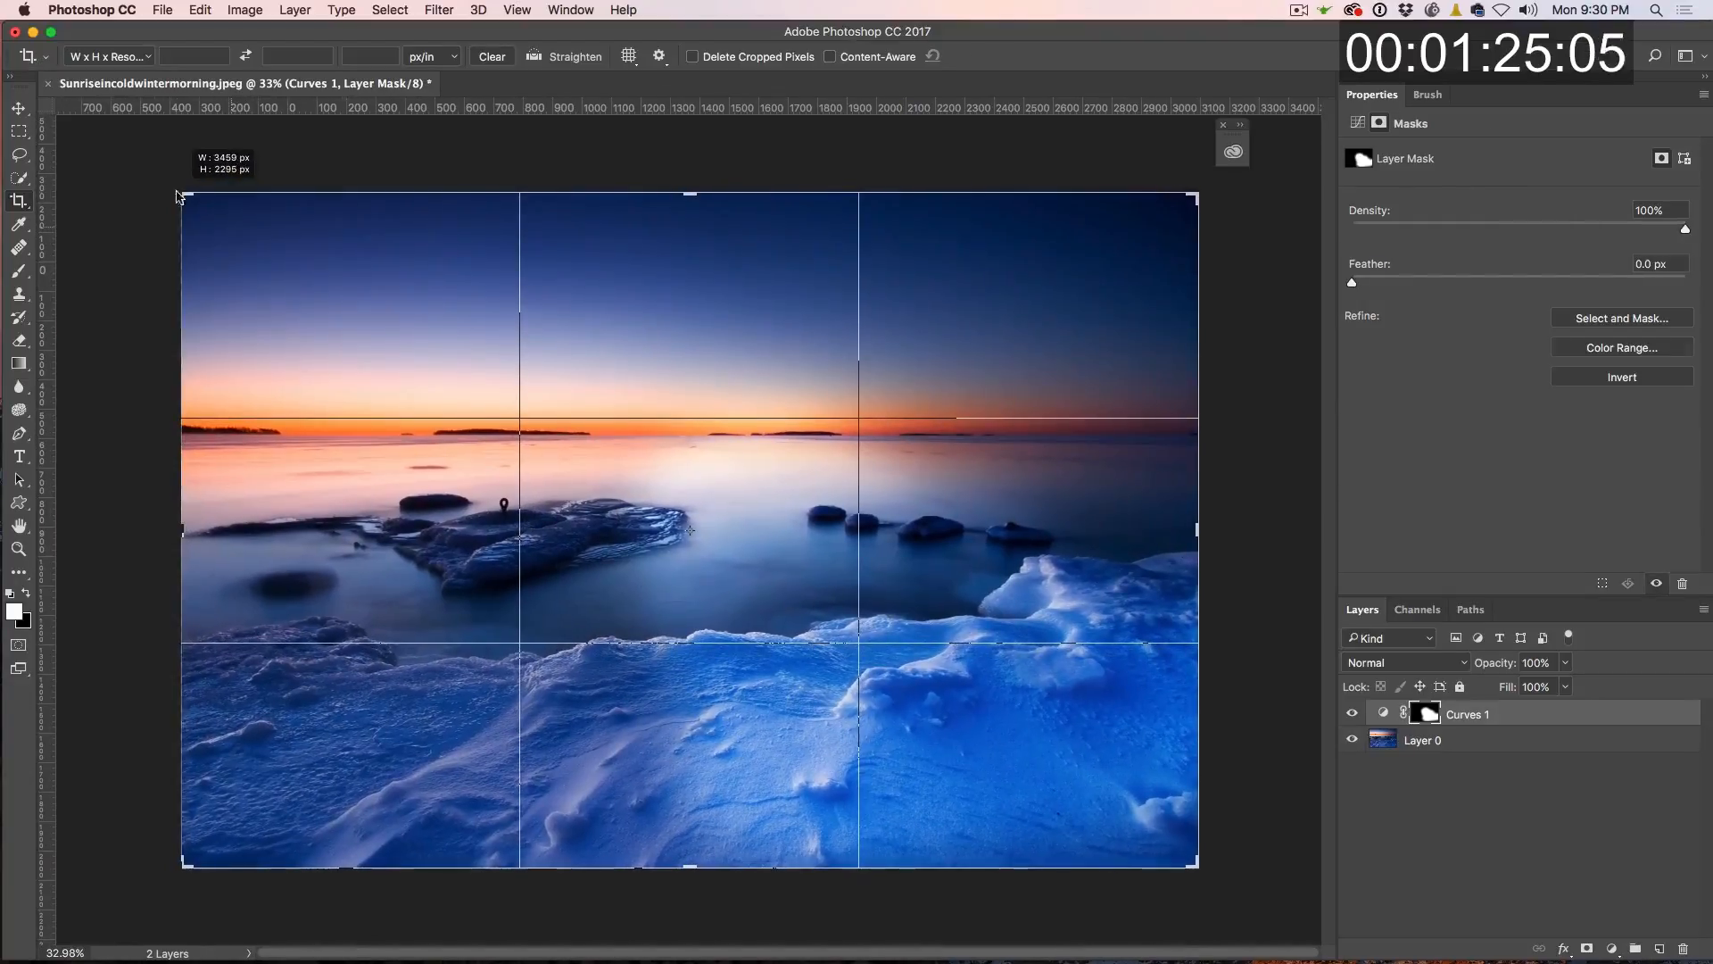